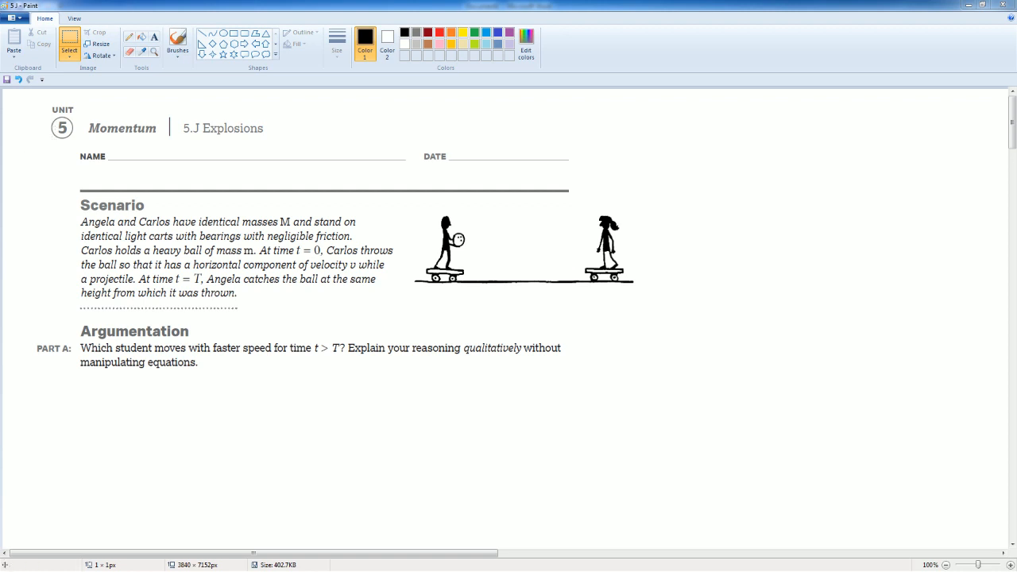
mouse_move(172, 230)
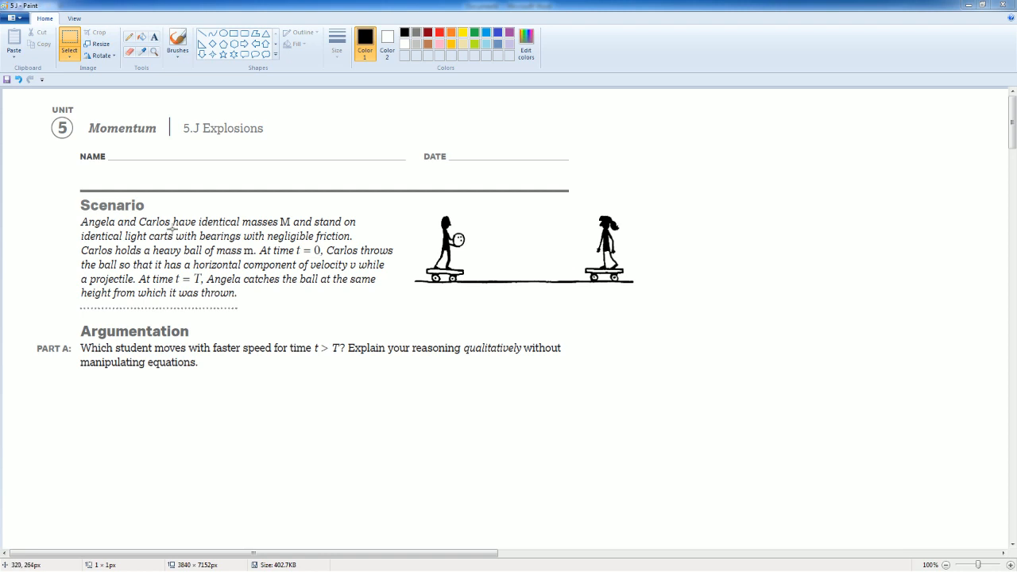
mouse_move(116, 213)
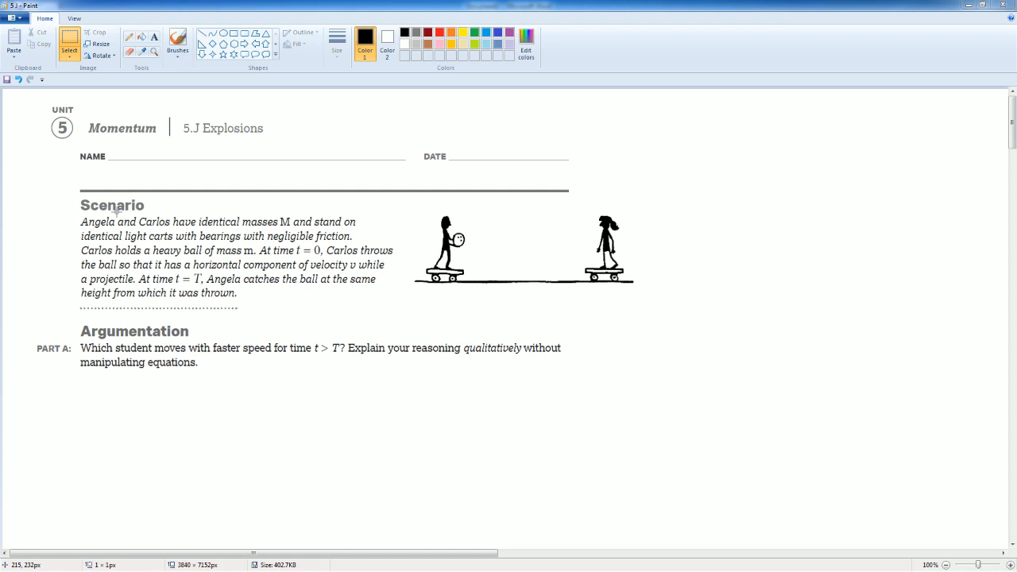
mouse_move(221, 356)
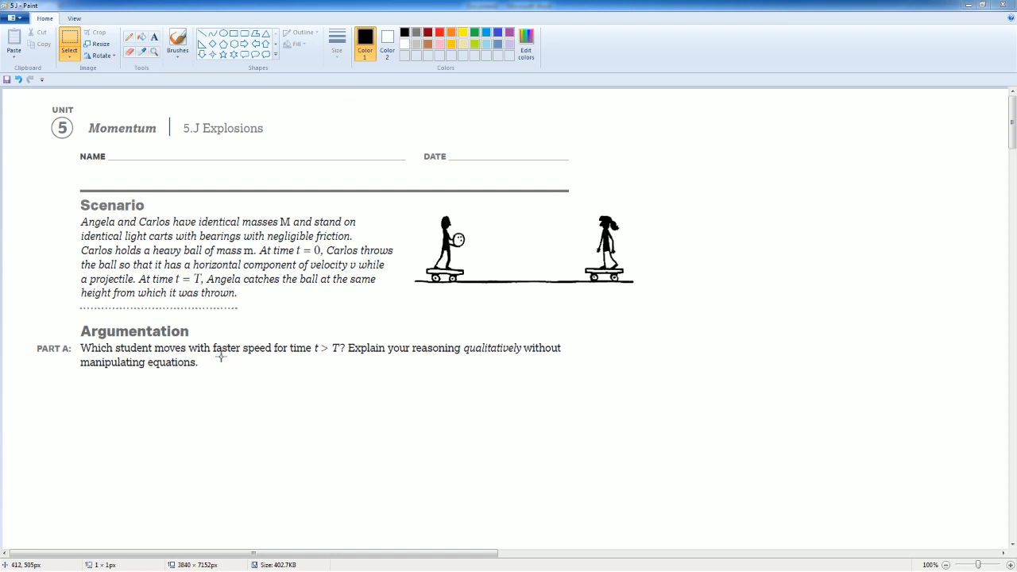
mouse_move(92, 354)
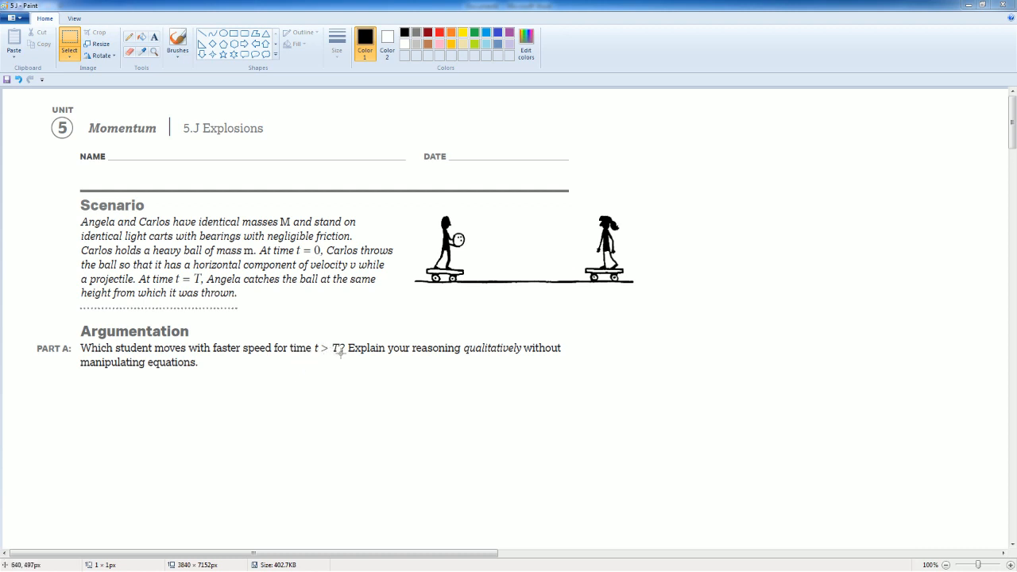
mouse_move(355, 353)
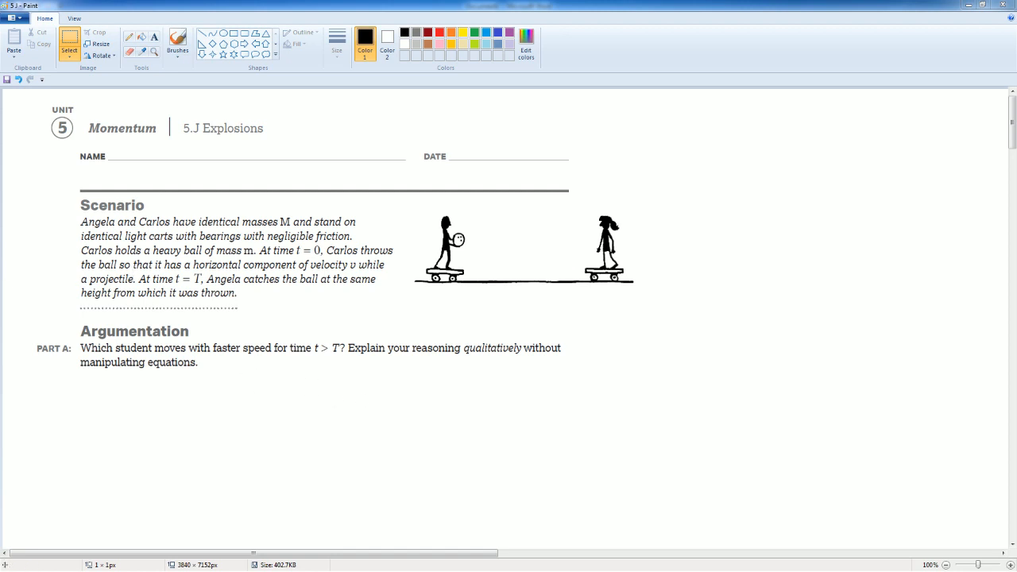
- Scroll the worksheet to the Part B Quantitative Analysis table with its blank answer cells
scroll(down, 3)
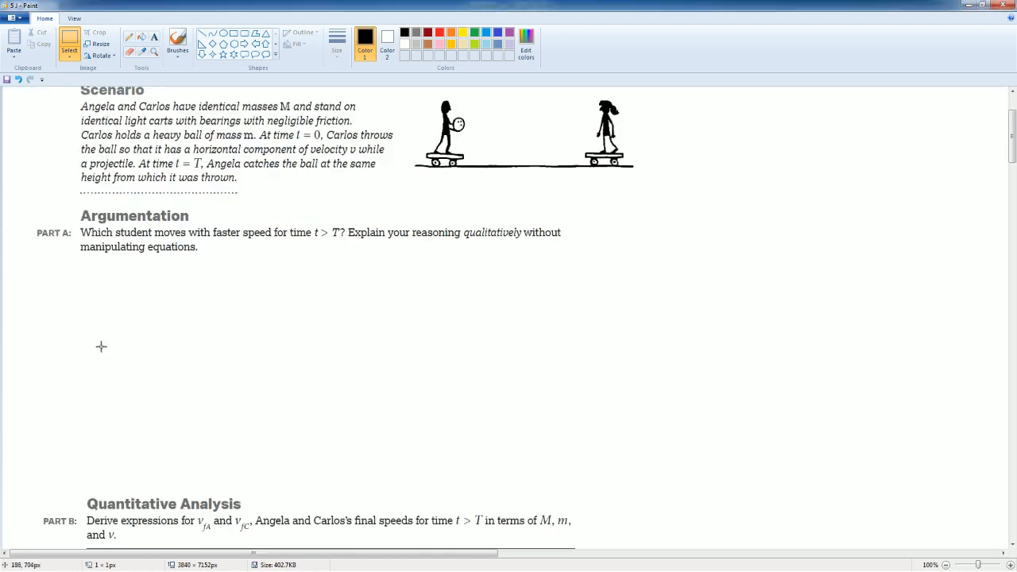
scroll(down, 3)
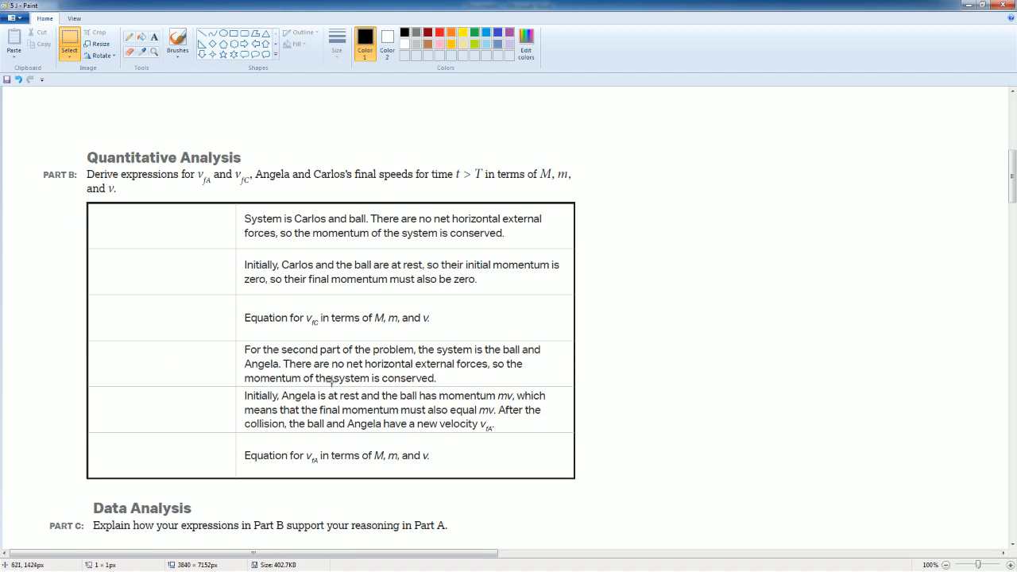
scroll(up, 3)
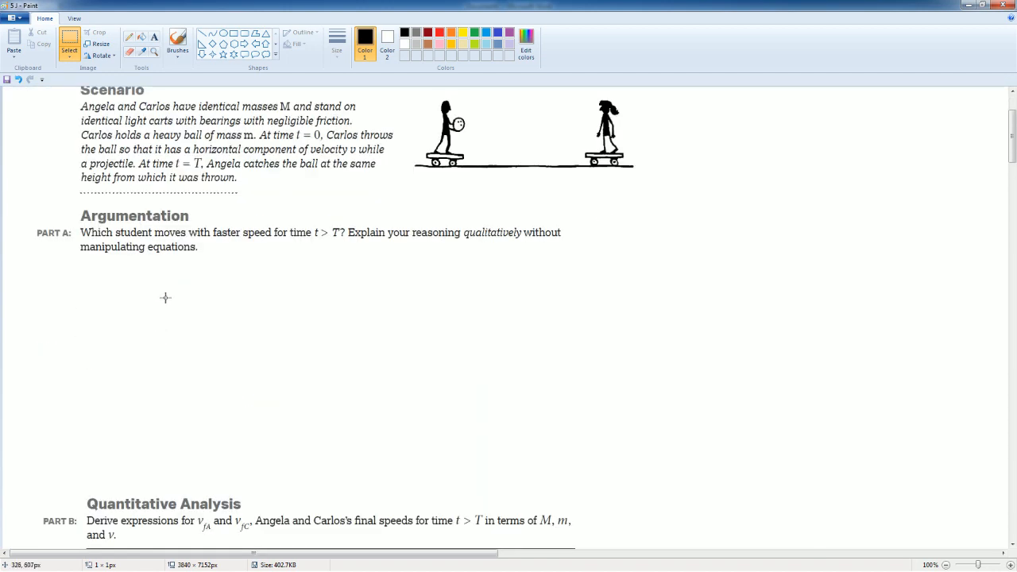
scroll(down, 3)
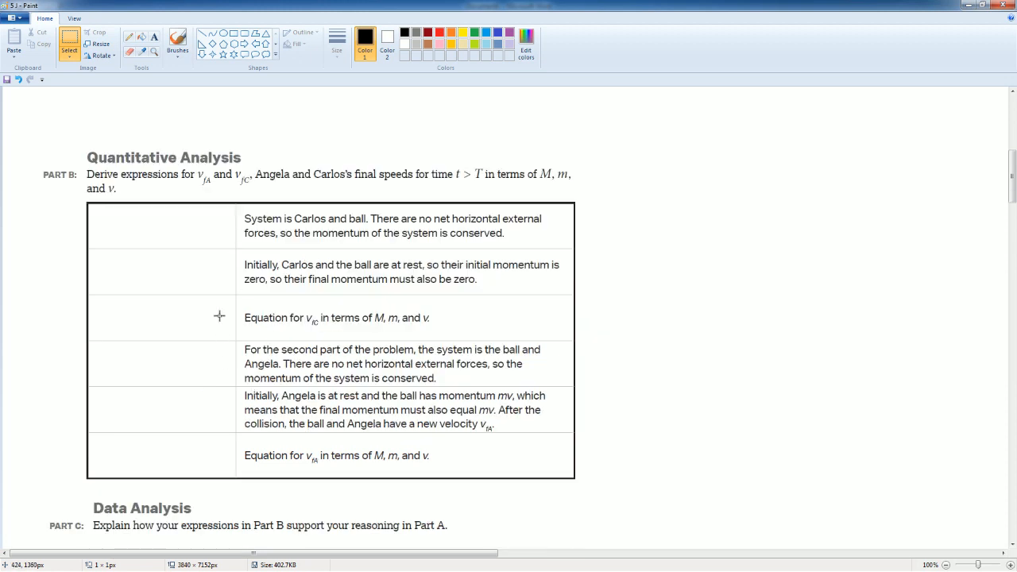
scroll(up, 3)
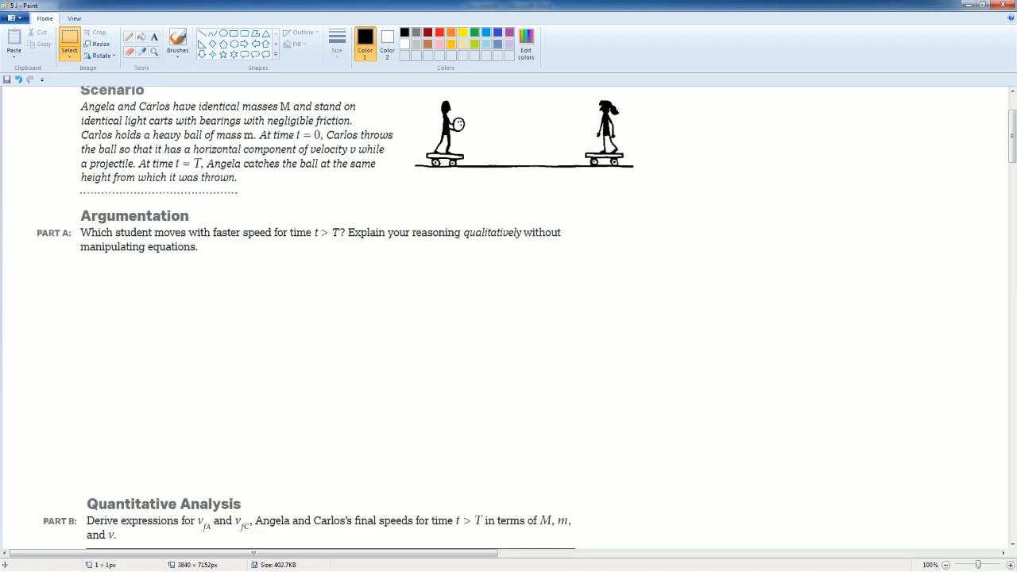
scroll(down, 3)
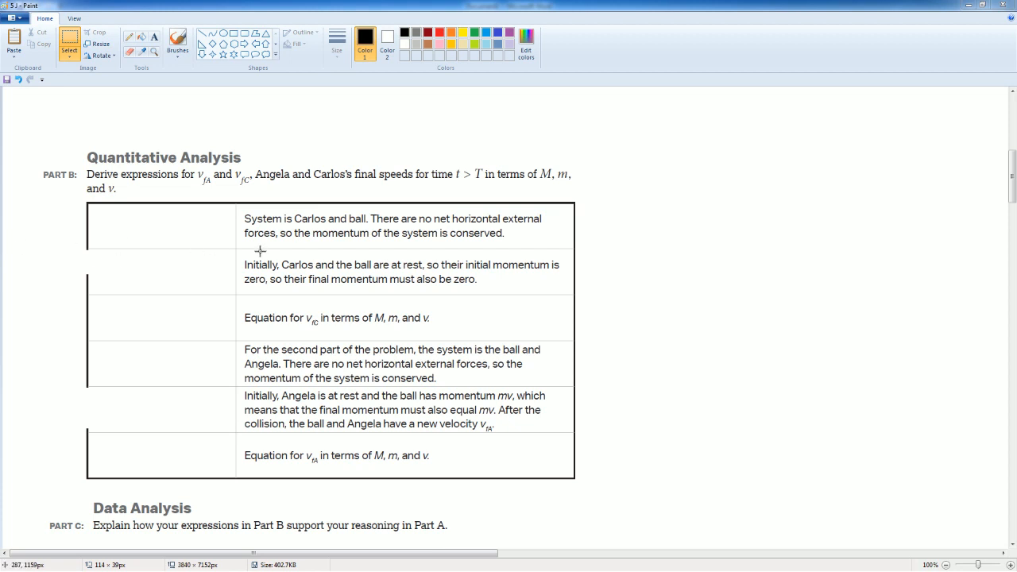
mouse_move(265, 230)
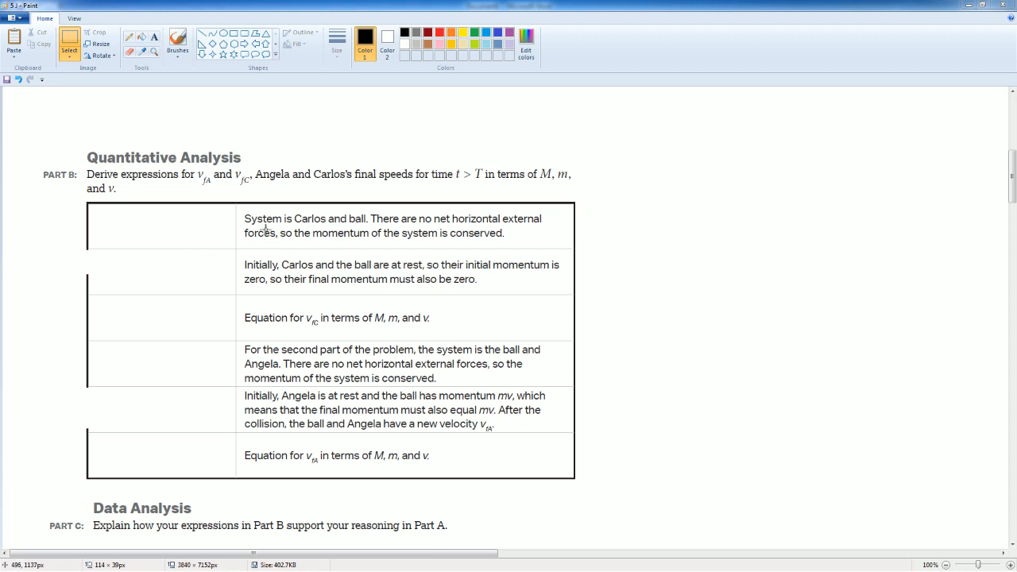
mouse_move(294, 221)
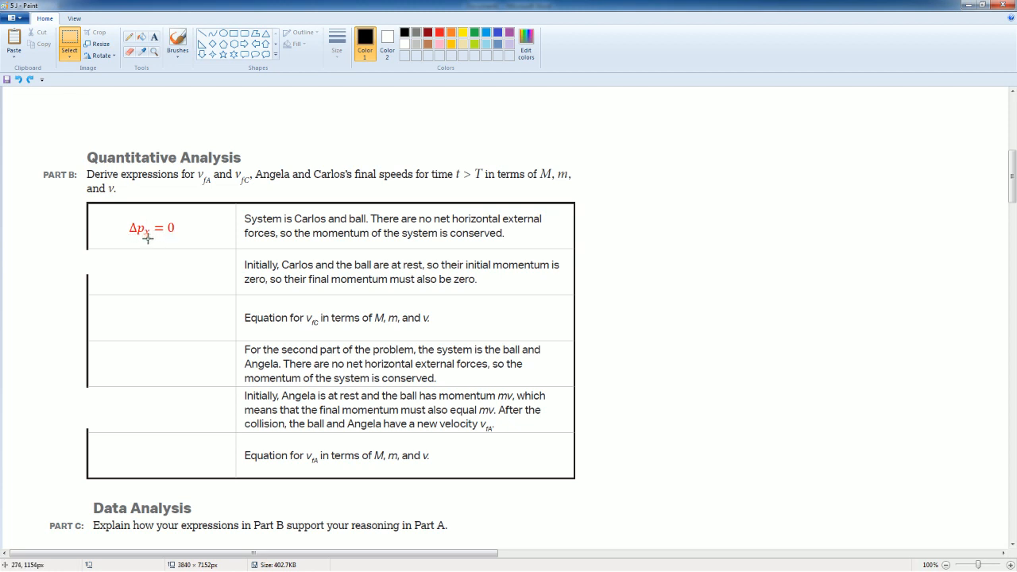
mouse_move(35, 73)
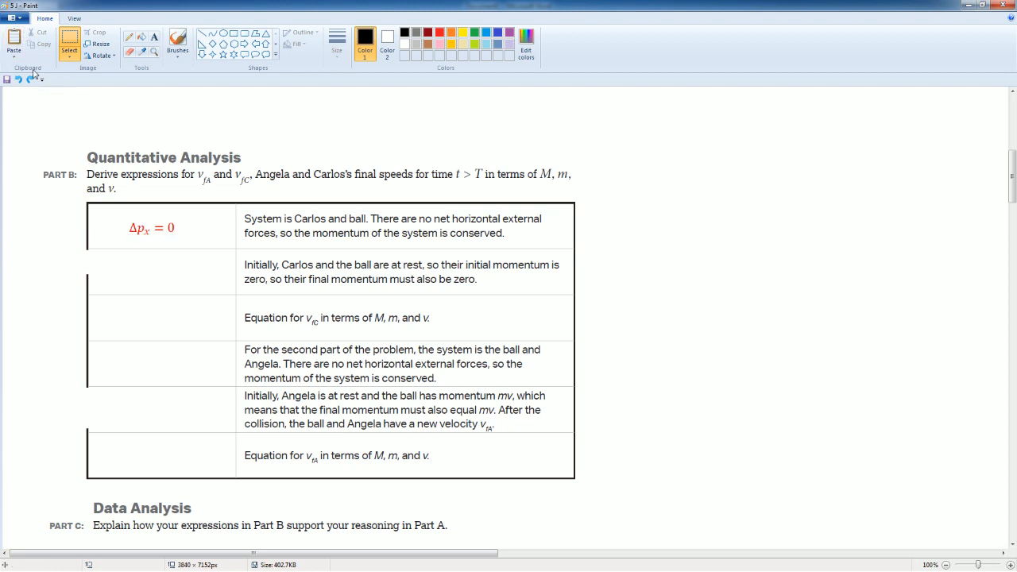
mouse_move(17, 79)
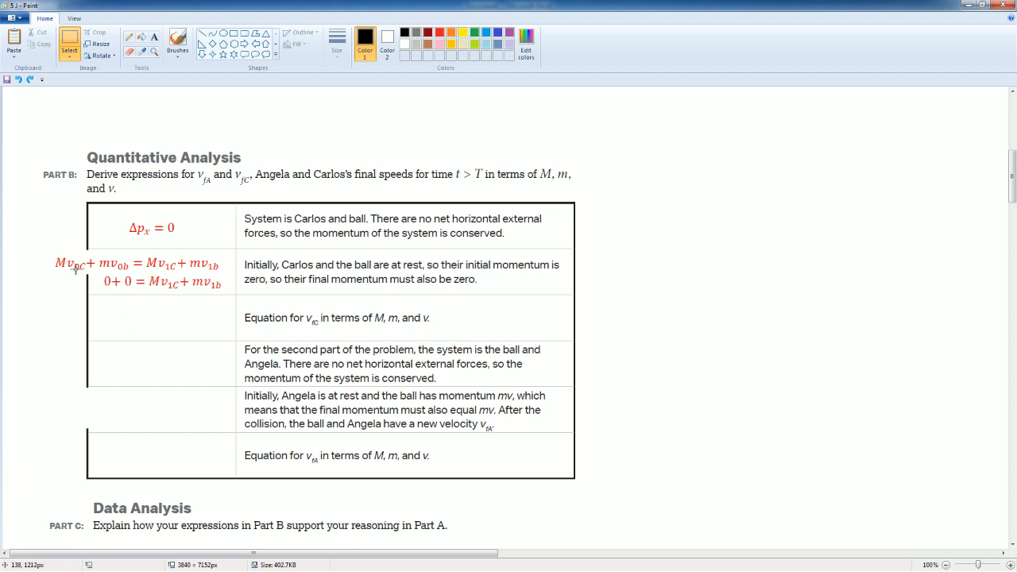
mouse_move(72, 269)
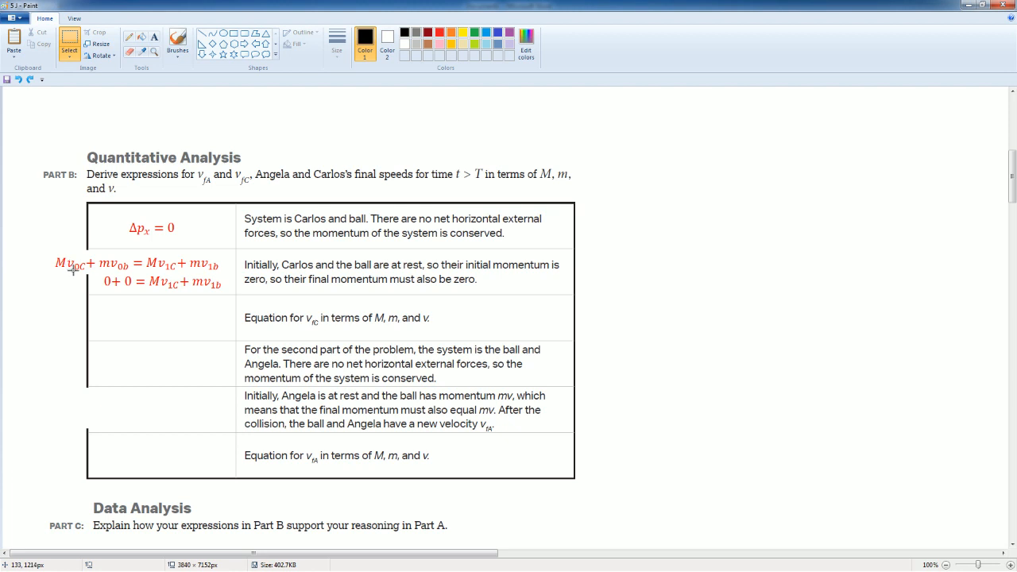
mouse_move(115, 271)
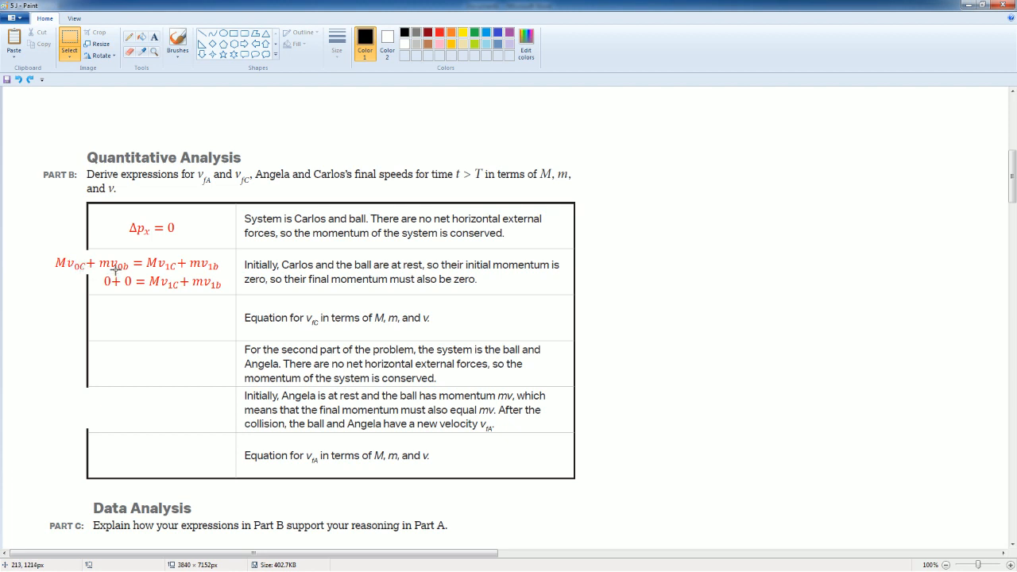
mouse_move(115, 268)
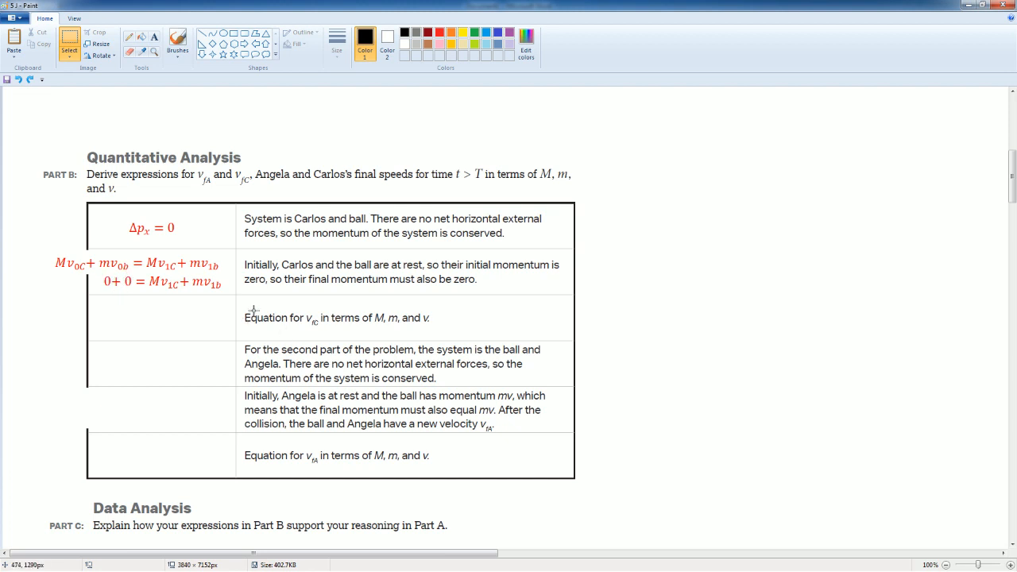
mouse_move(312, 331)
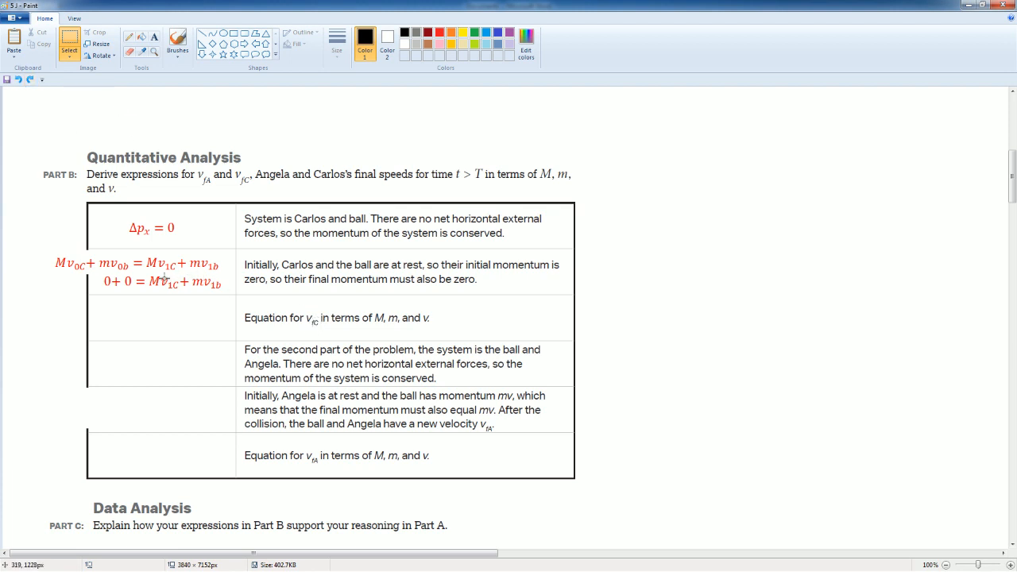
mouse_move(112, 163)
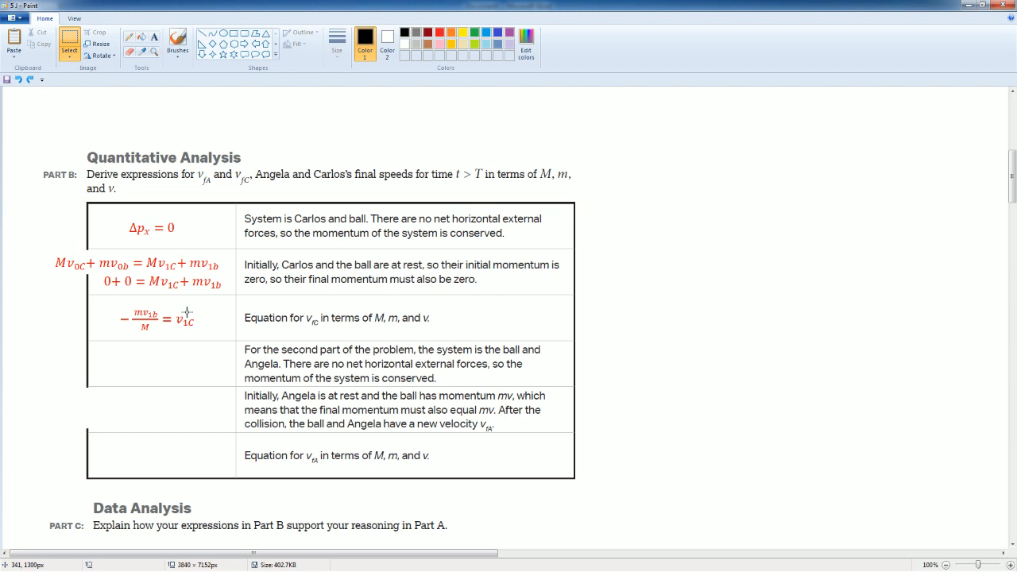
mouse_move(254, 348)
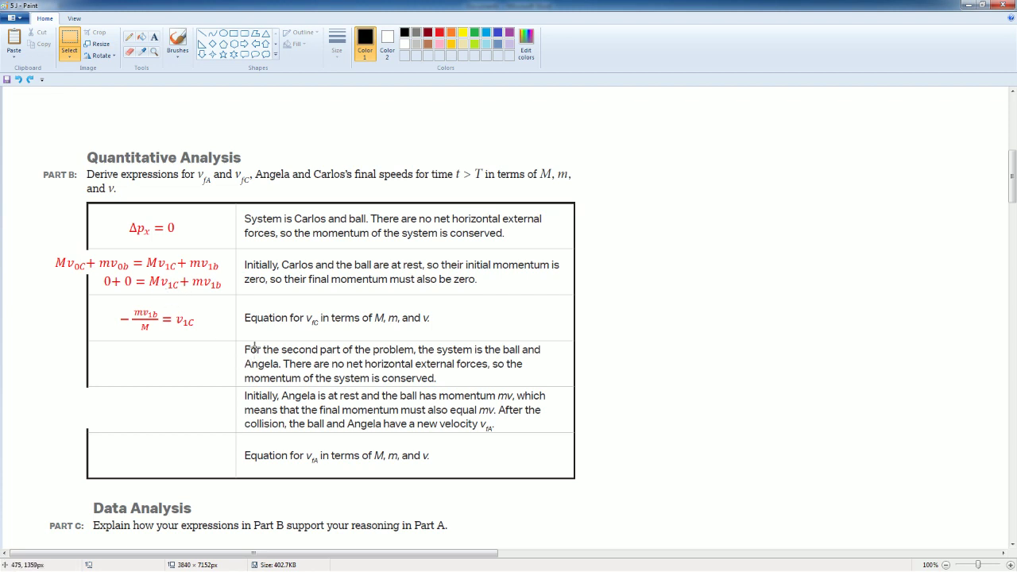
mouse_move(242, 318)
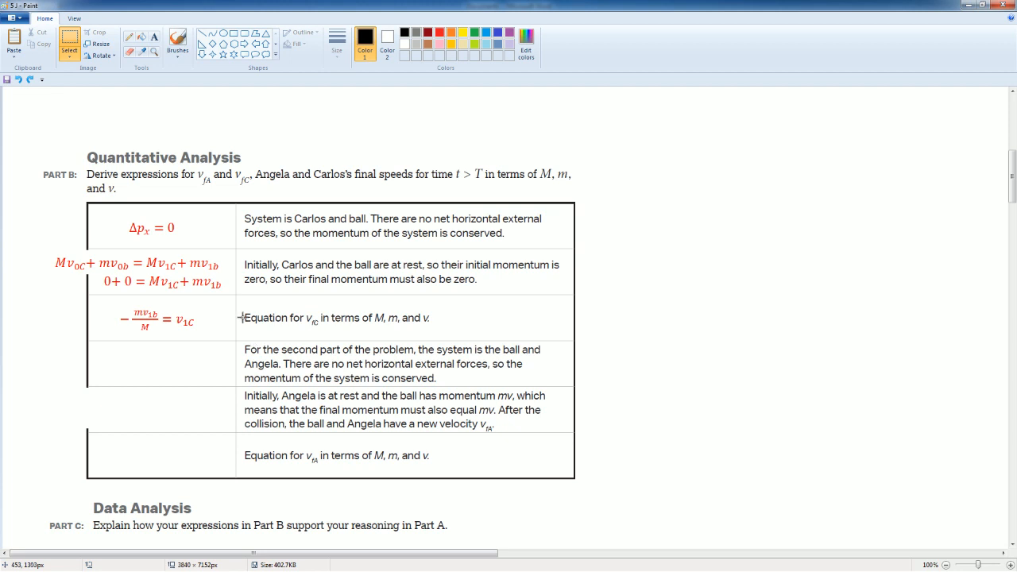
mouse_move(68, 90)
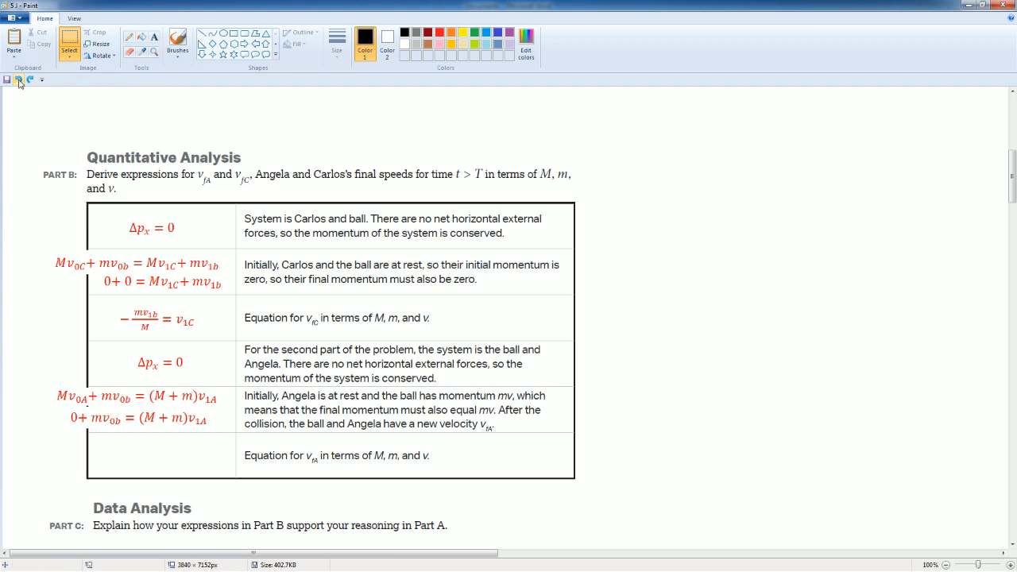
- Add red equations deriving Angela's final velocity to Part B rows four to six, then scroll back up
click(29, 80)
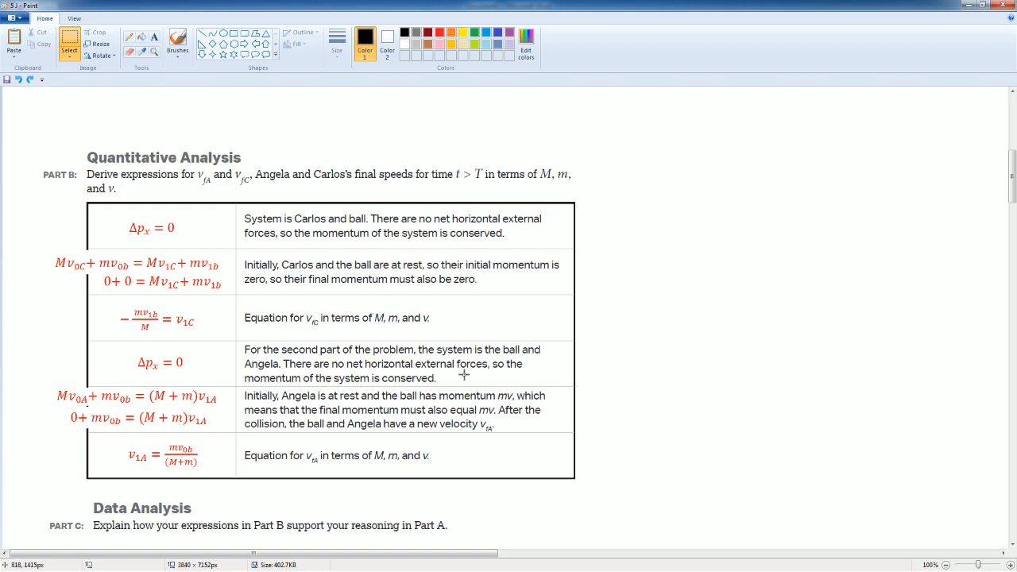
scroll(up, 3)
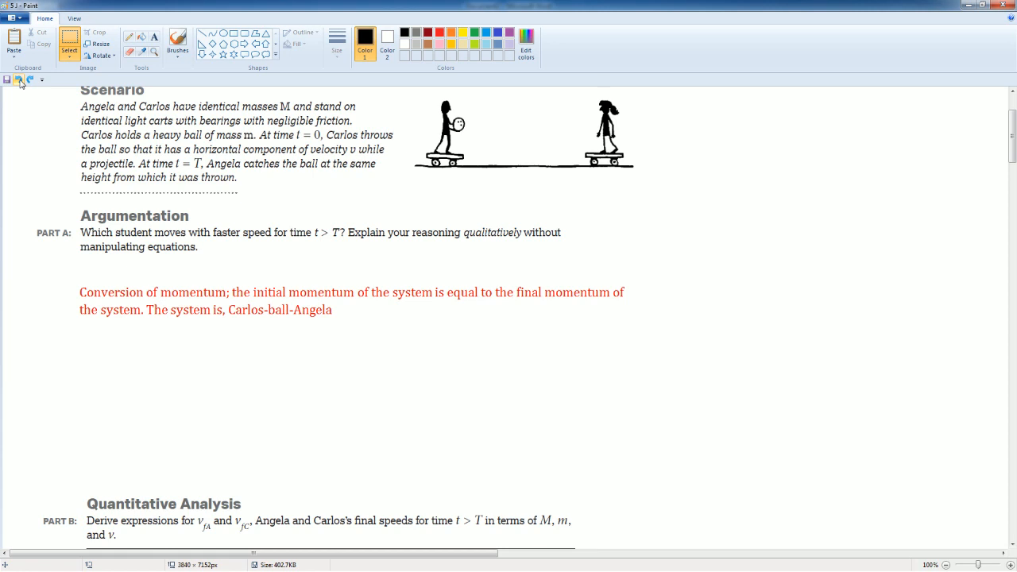
- Type the red Part A explanation of momentum conservation and why Angela moves slower than Carlos
text(When Carlos throws the ball to the right, he expression a force that pushes him to the left due to Newton 3rd Law. The ball travels with momentum towards Angela)
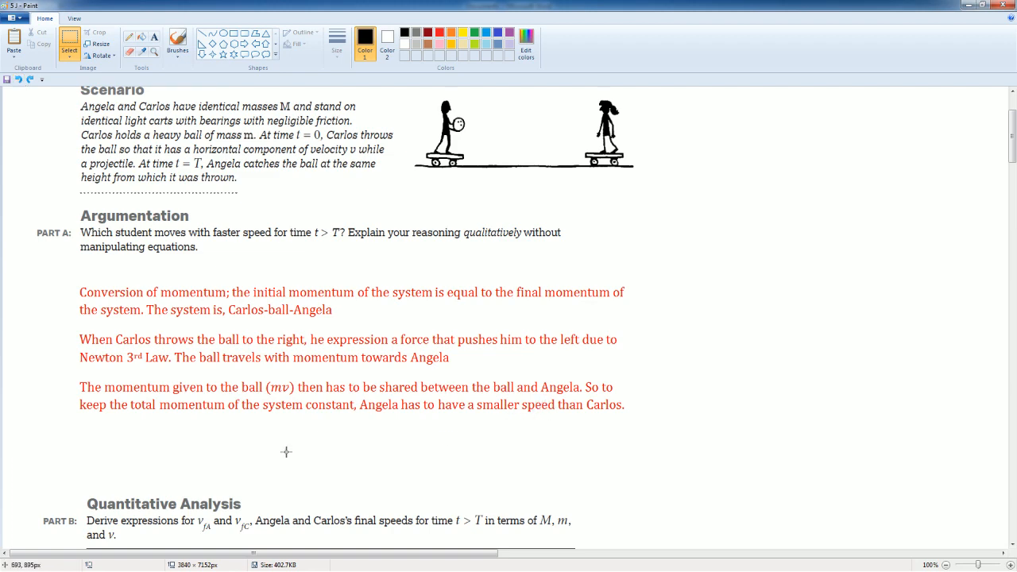
scroll(down, 3)
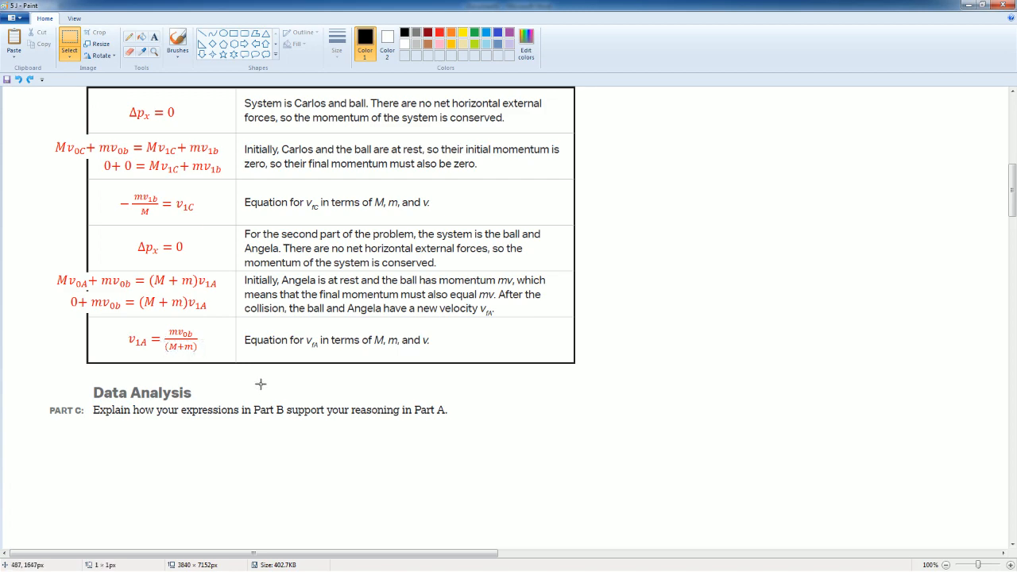
scroll(up, 3)
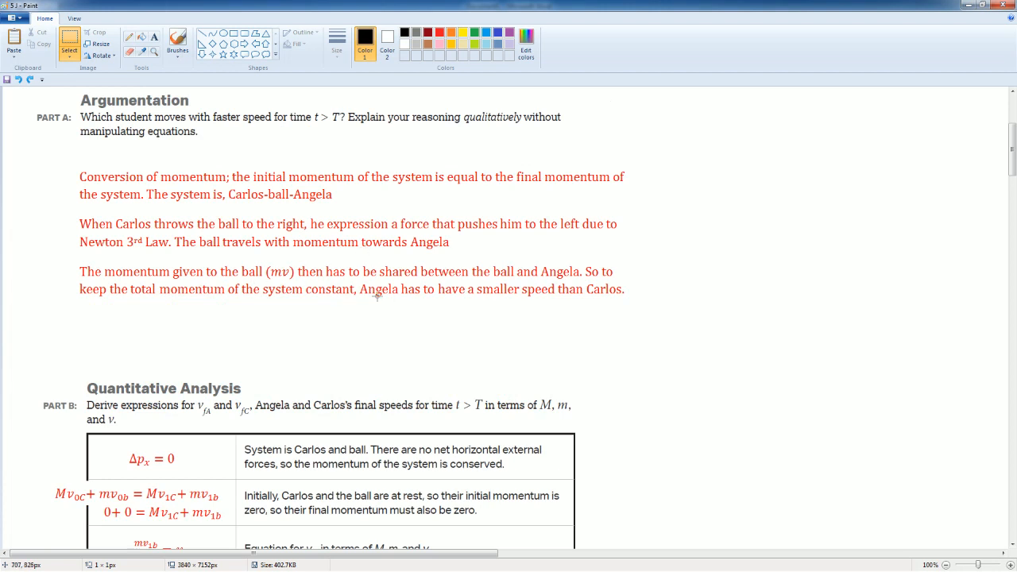
mouse_move(232, 292)
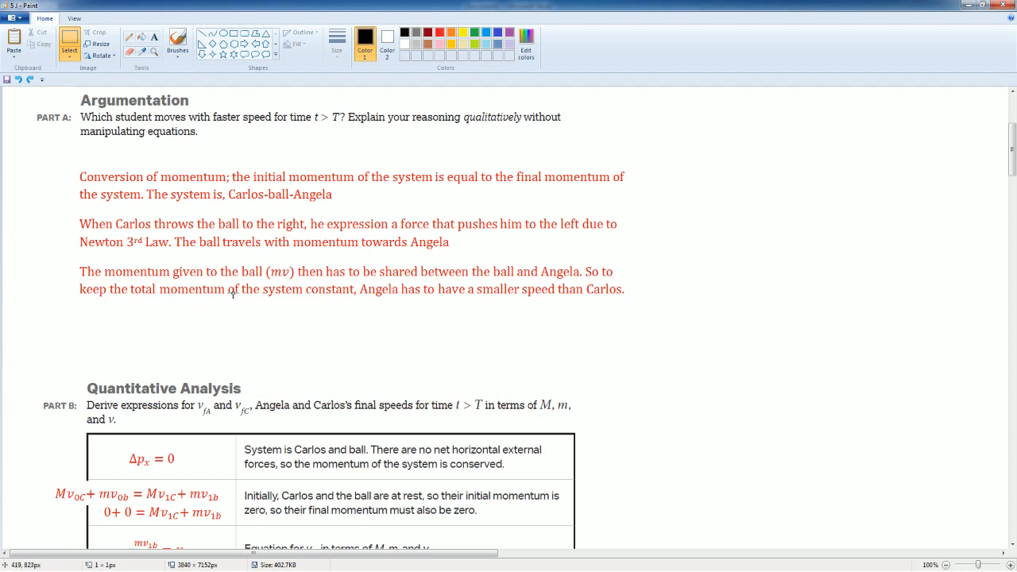
mouse_move(291, 308)
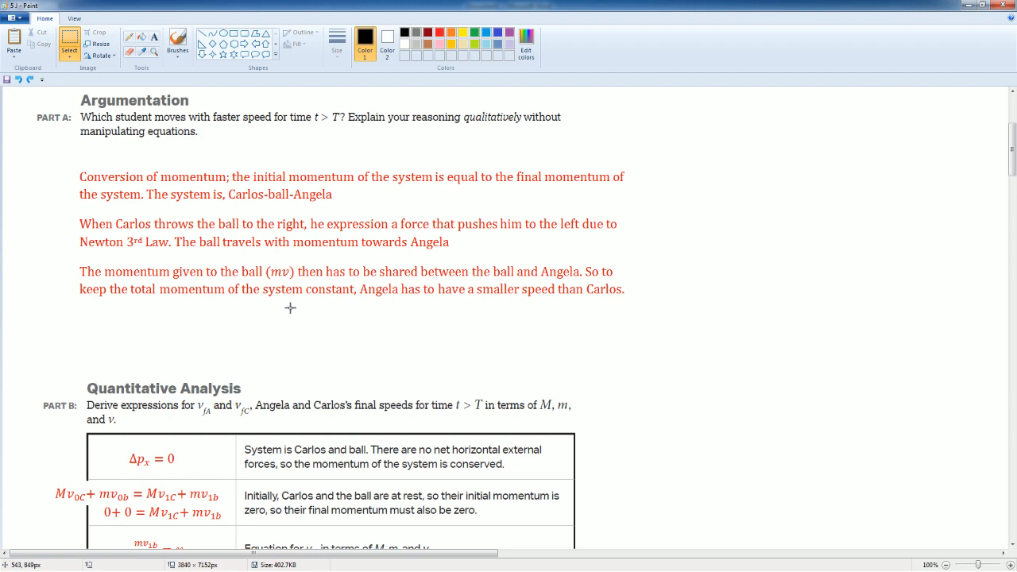
scroll(down, 3)
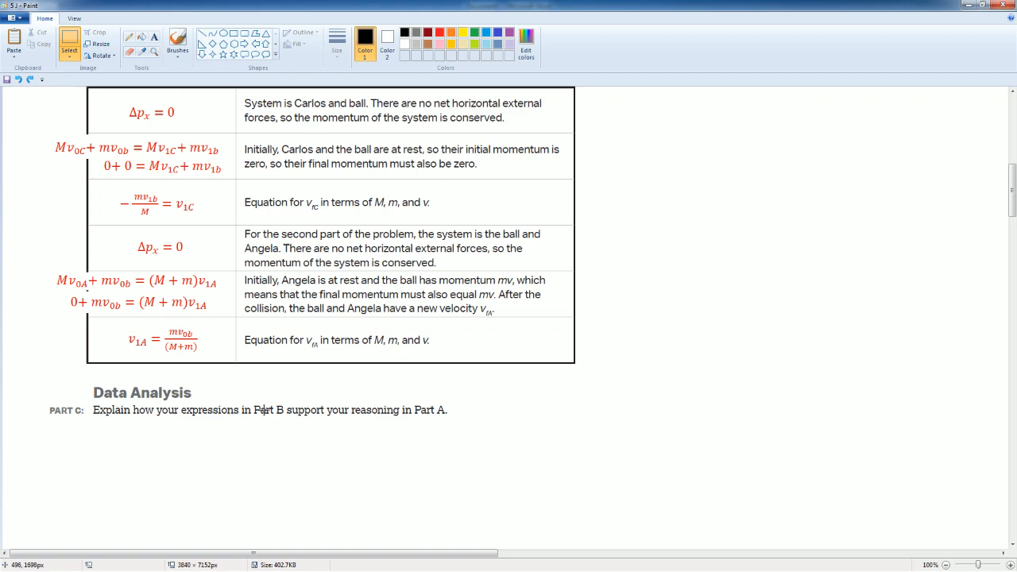
mouse_move(198, 274)
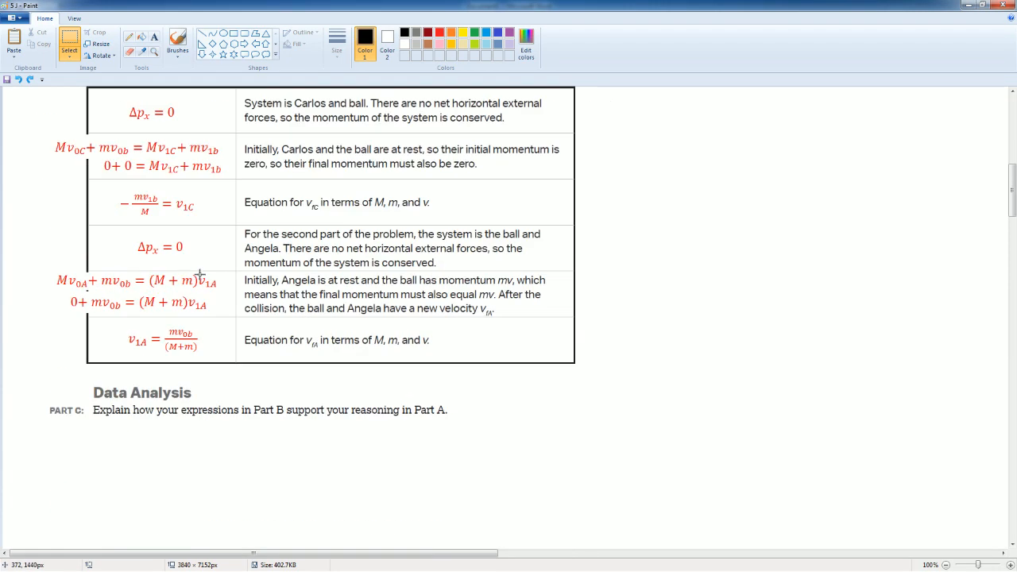
- Scroll down to the Part C prompt comparing Carlos's and Angela's velocity equations
scroll(down, 3)
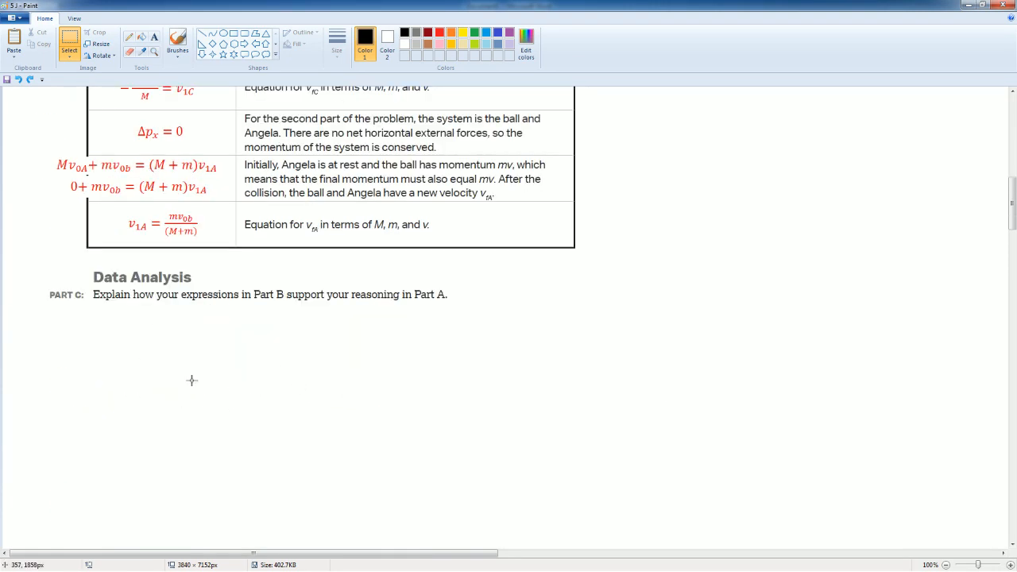
scroll(down, 3)
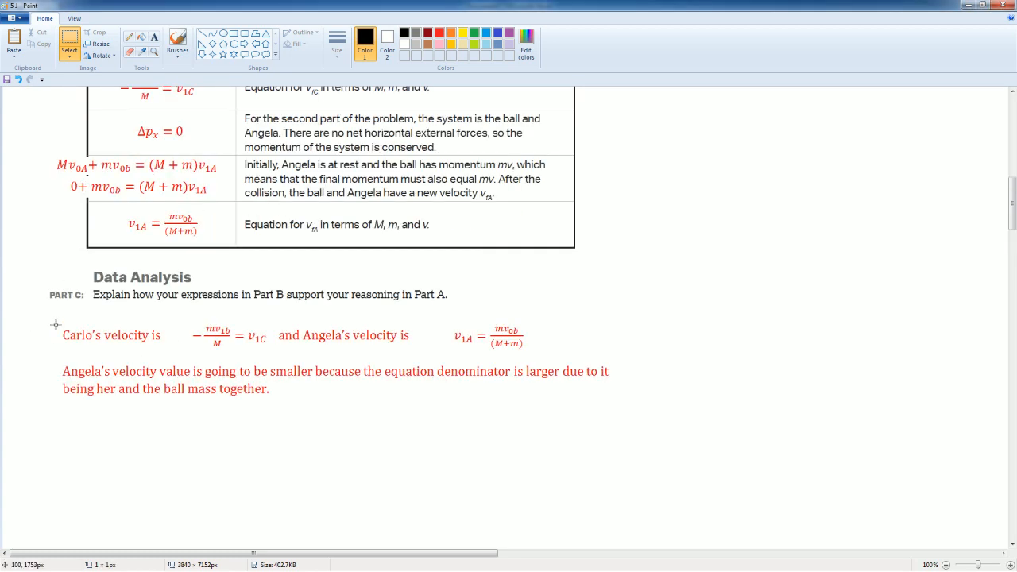
mouse_move(302, 318)
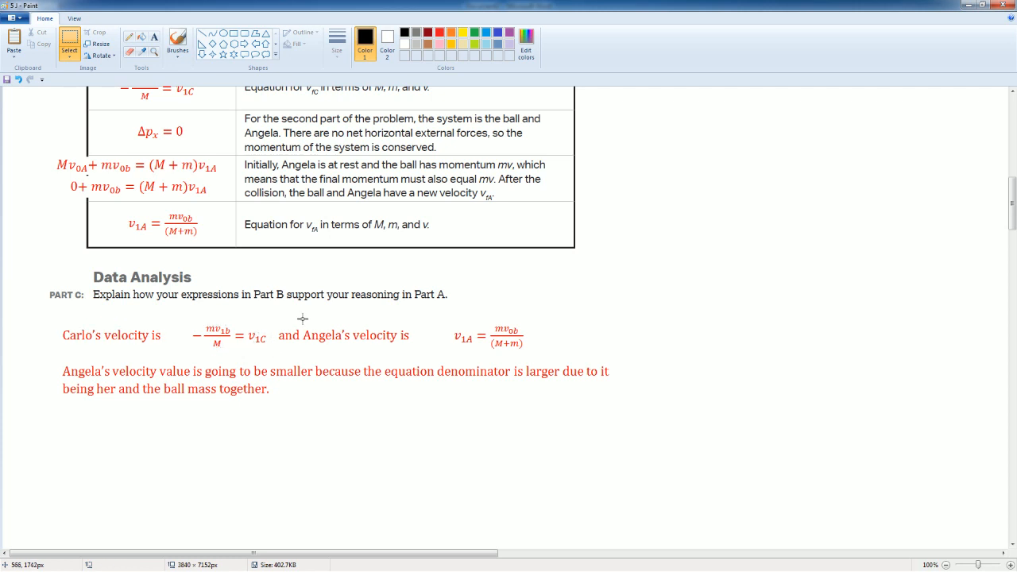
mouse_move(191, 361)
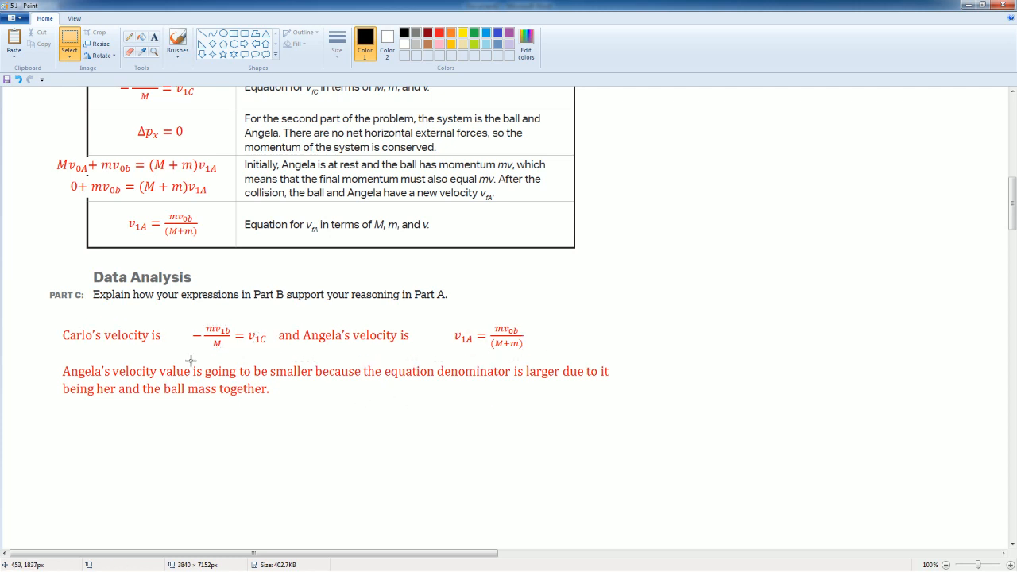
mouse_move(483, 350)
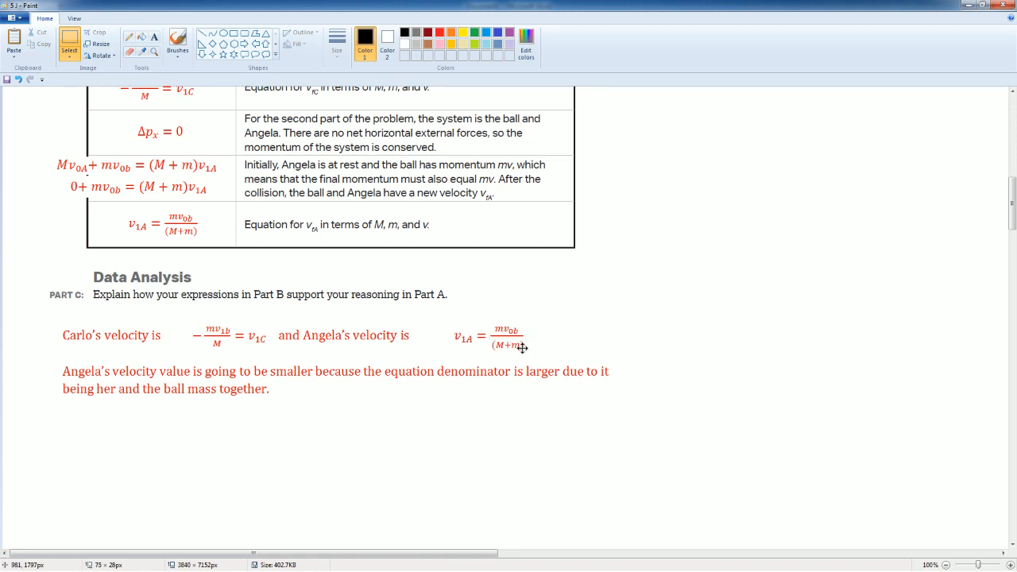
mouse_move(510, 383)
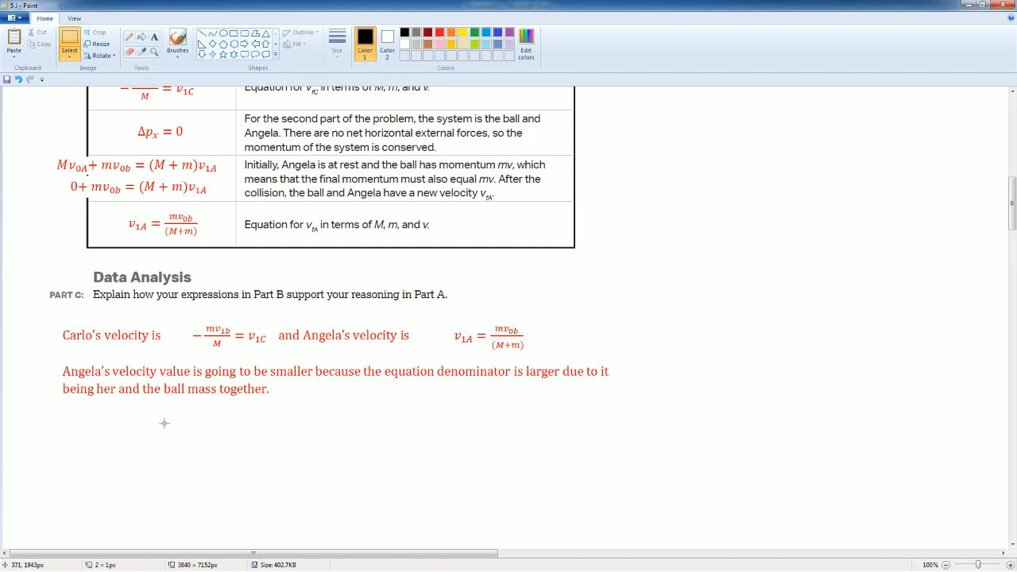
mouse_move(373, 368)
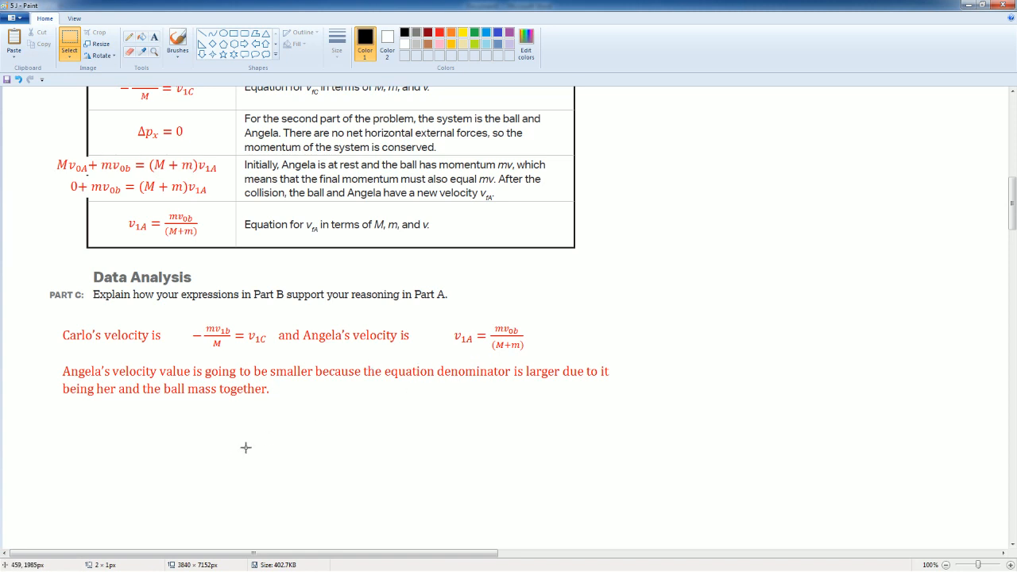
scroll(down, 3)
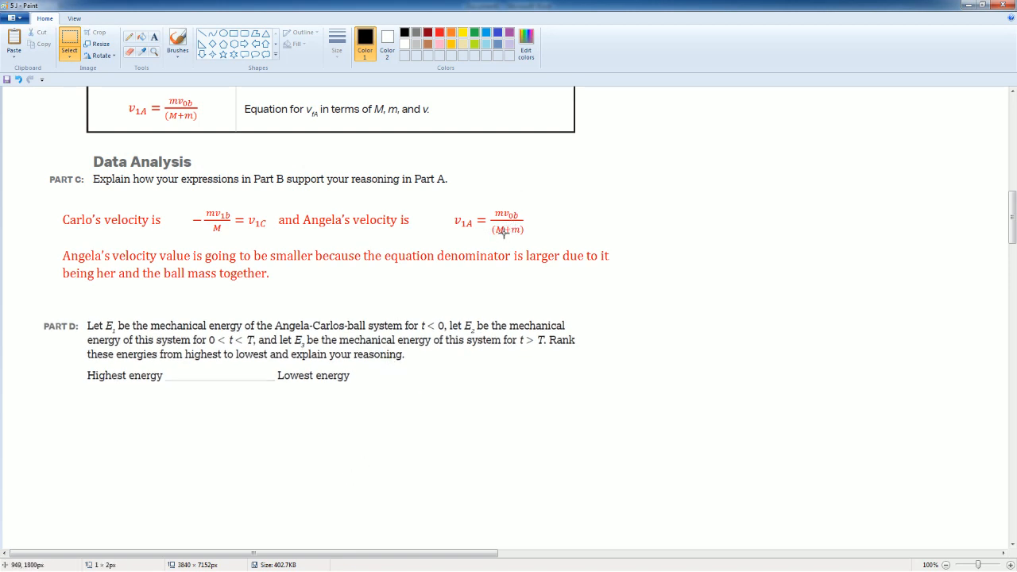
mouse_move(459, 229)
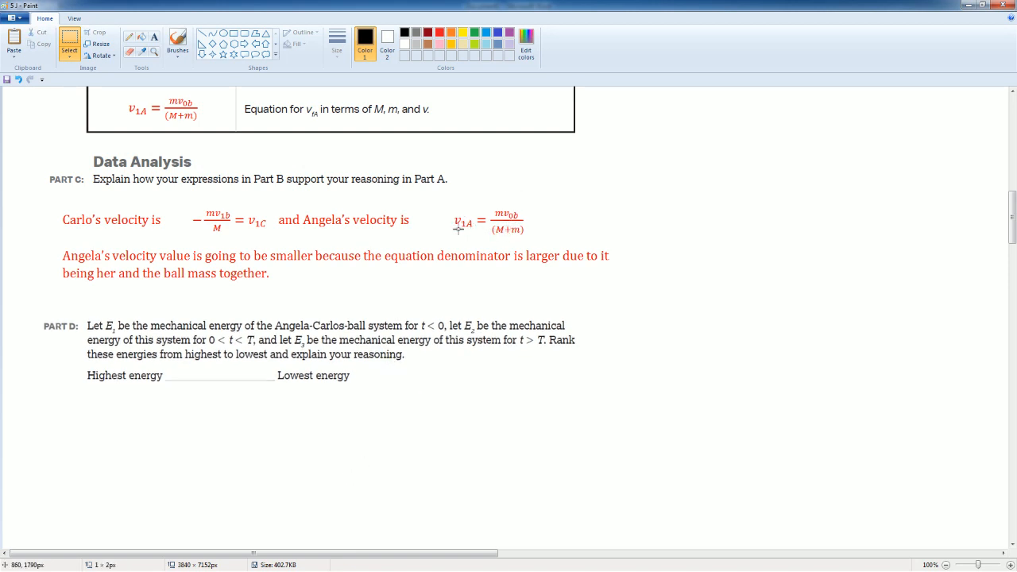
mouse_move(94, 478)
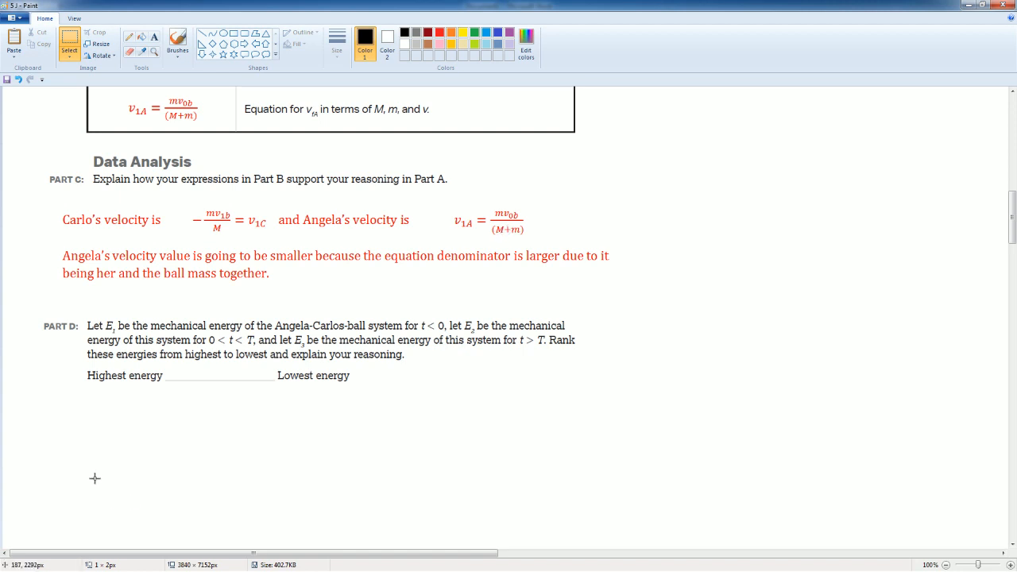
mouse_move(222, 390)
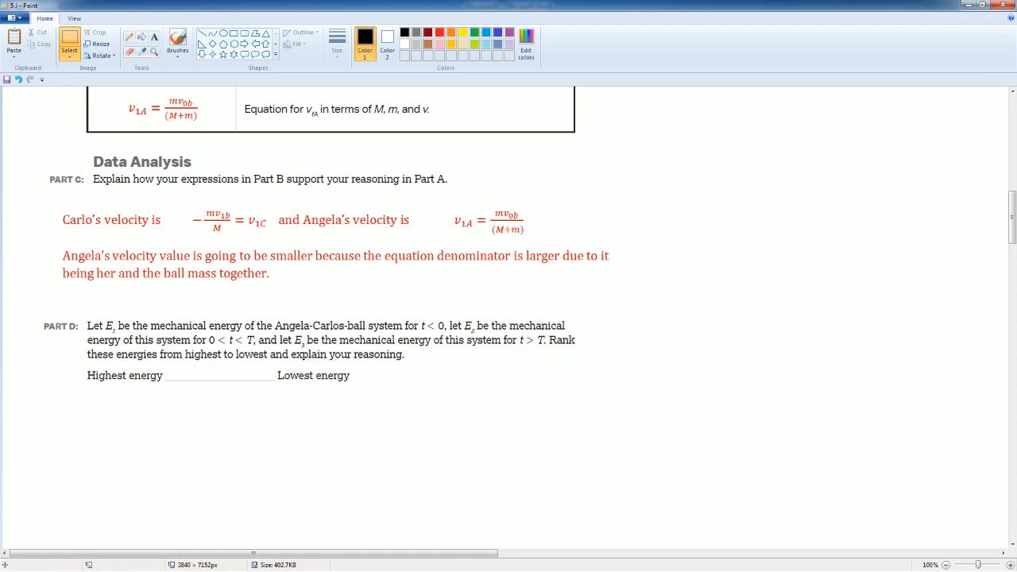
- Insert the red E2 > E3 > E1 energy ranking into the Part D blank
scroll(down, 3)
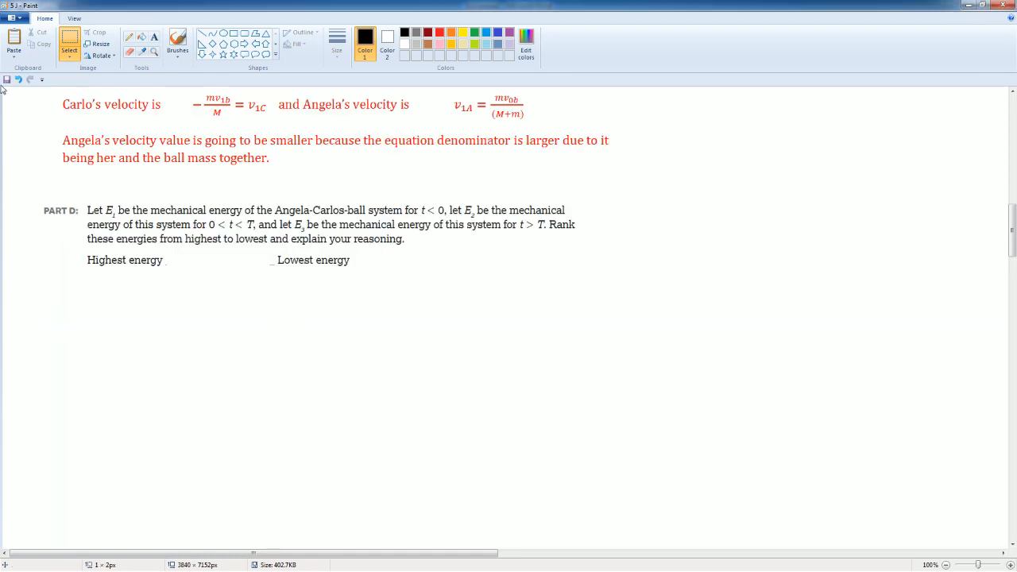
click(17, 80)
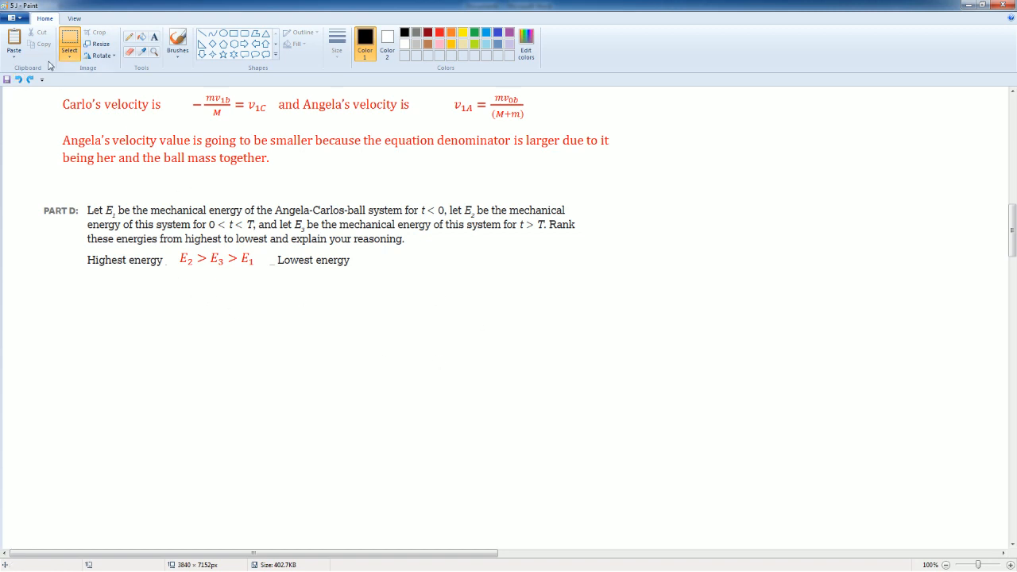
click(18, 80)
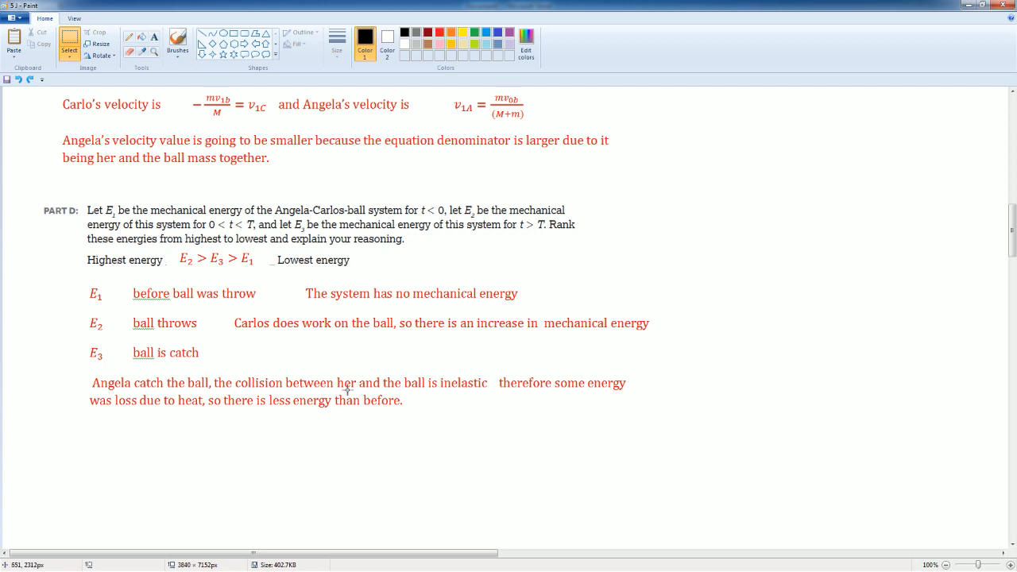
mouse_move(471, 388)
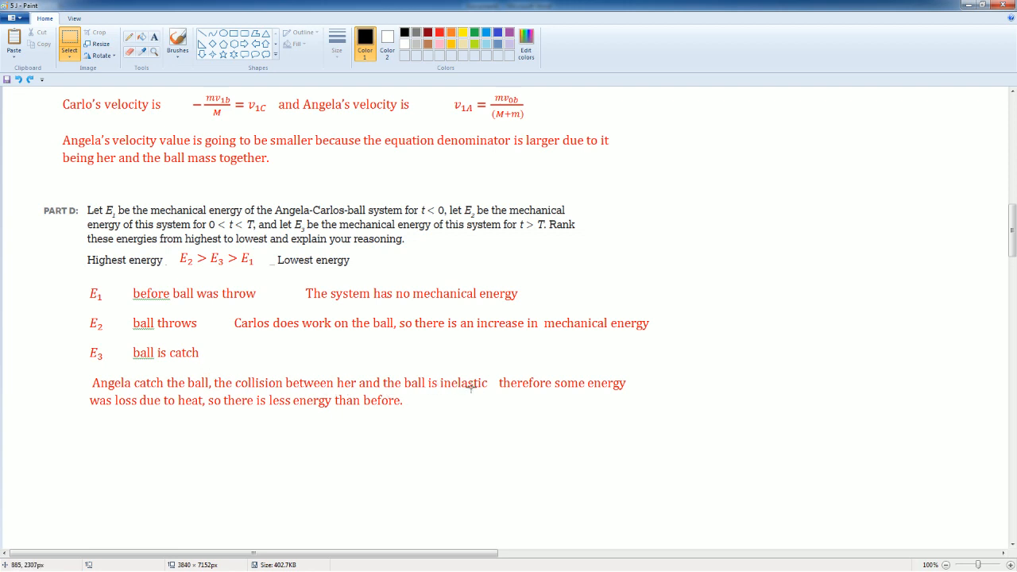
mouse_move(99, 401)
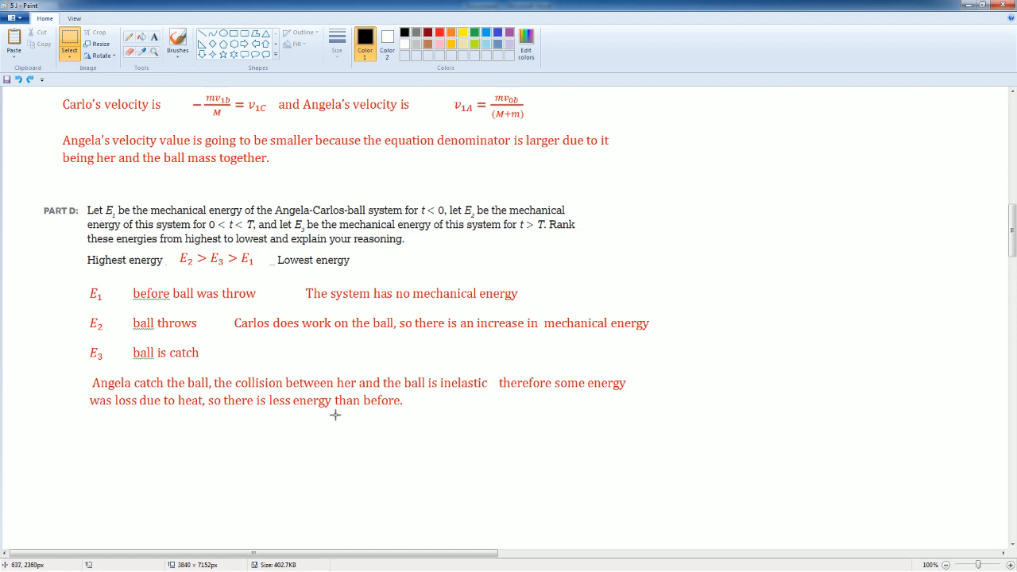
mouse_move(168, 257)
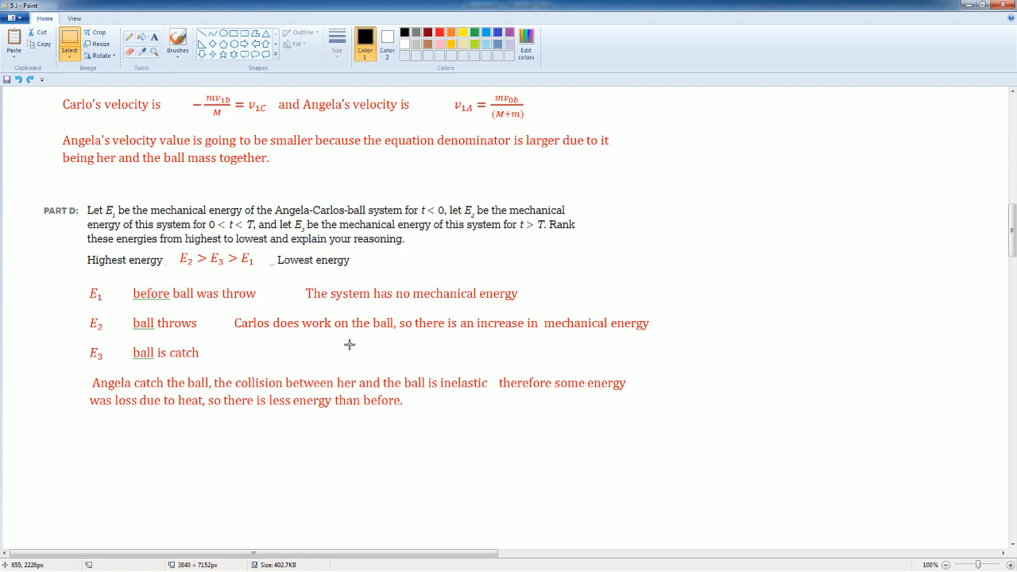
mouse_move(584, 335)
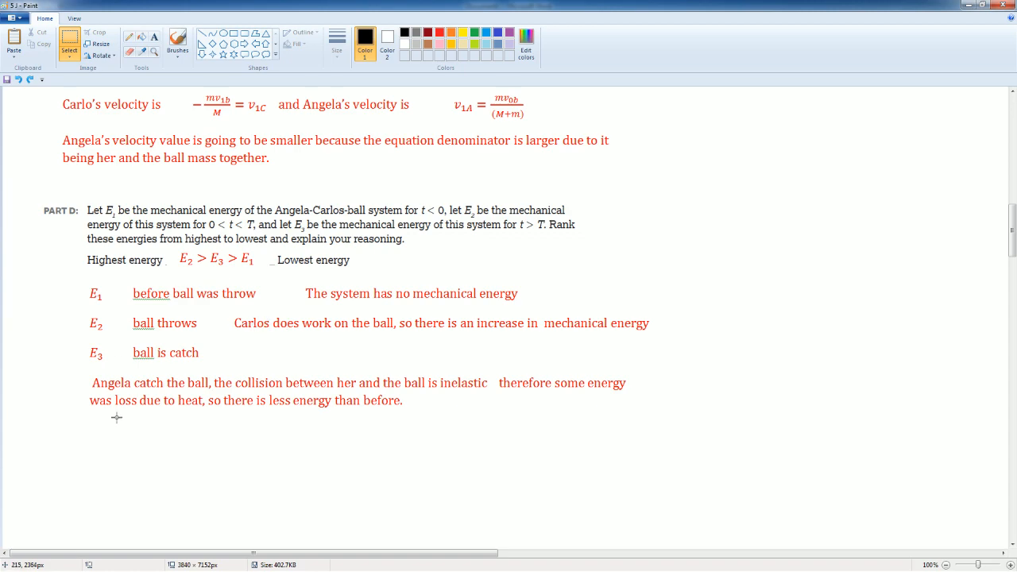
scroll(up, 3)
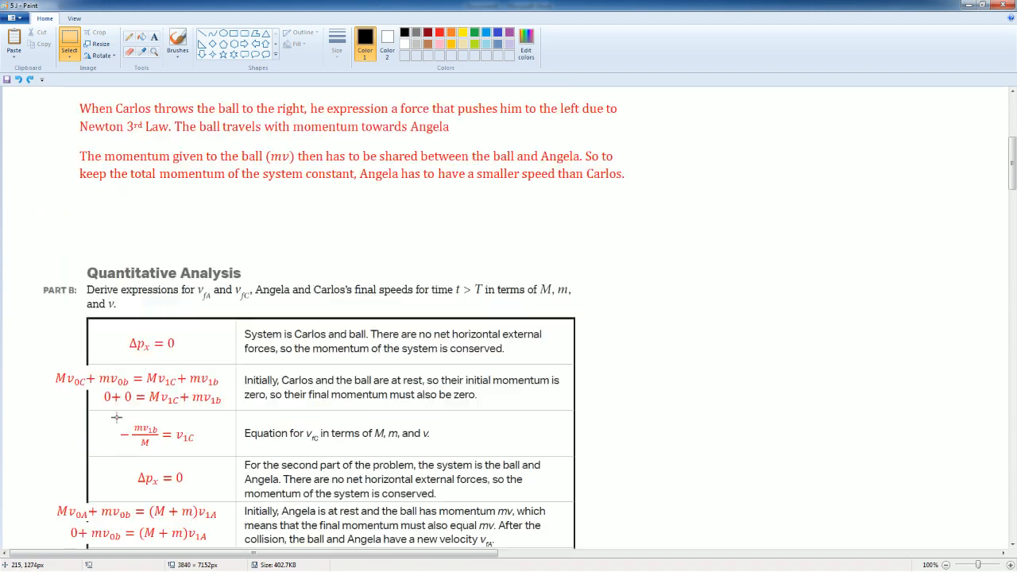
scroll(up, 3)
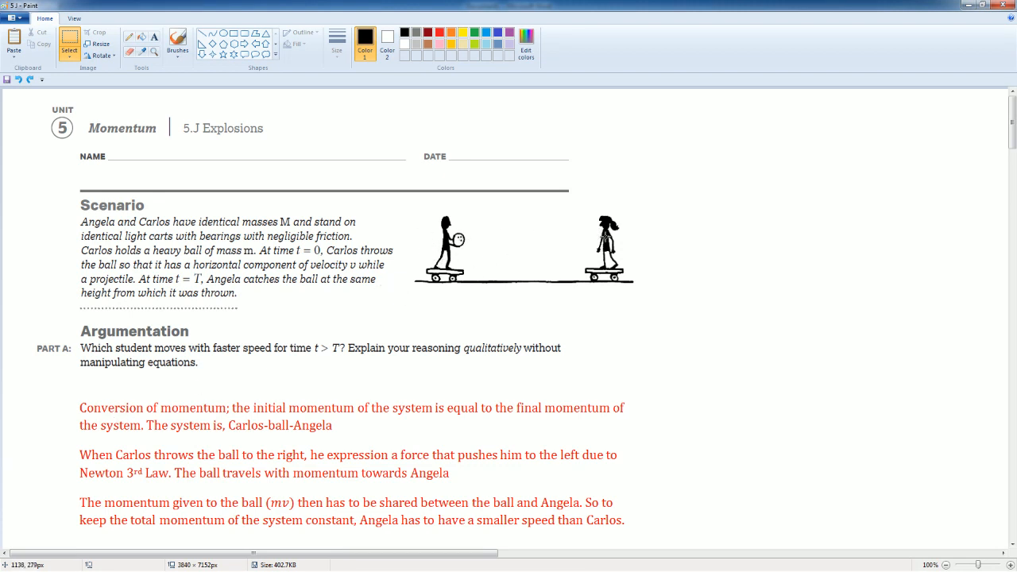
mouse_move(558, 237)
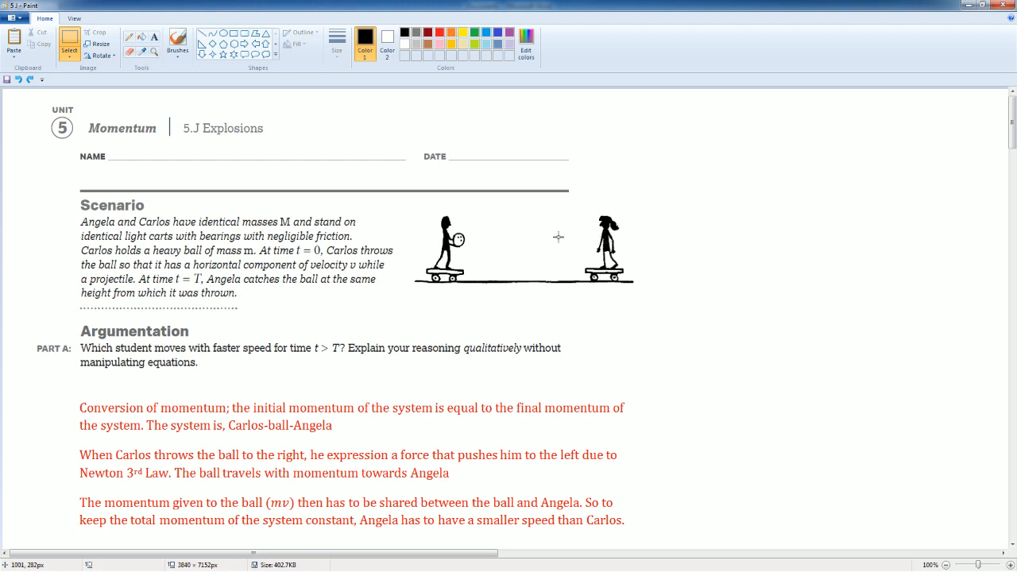